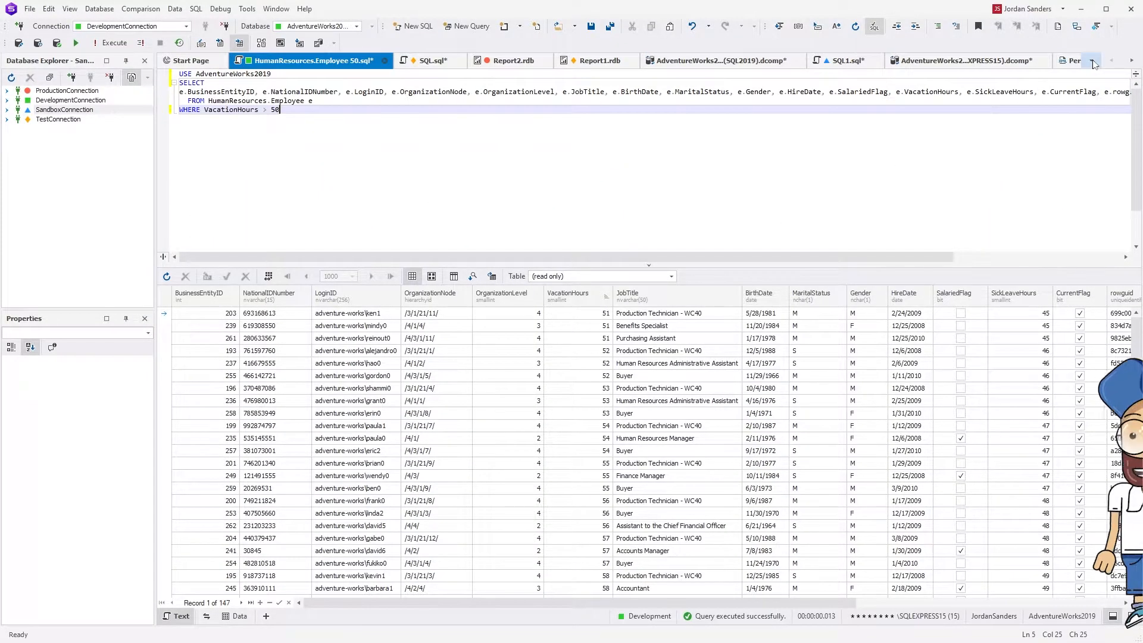
Review the open query tabs and change the Employee filter to VacationHours > 70.
{"action": "left_click", "coordinate": [1093, 61]}
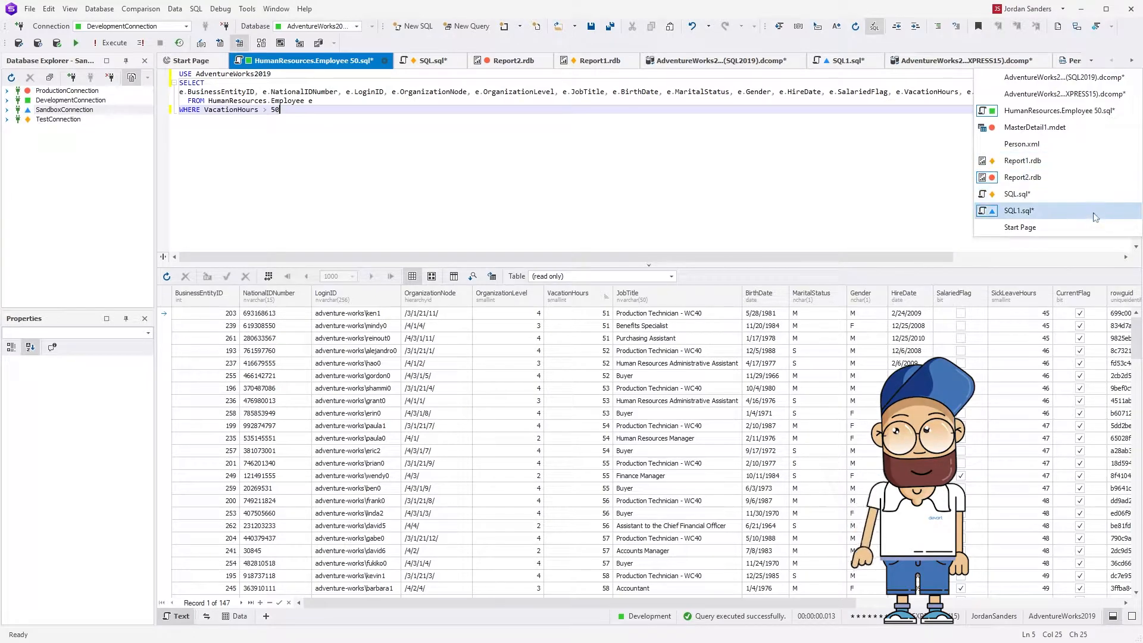
{"action": "mouse_move", "coordinate": [1057, 128]}
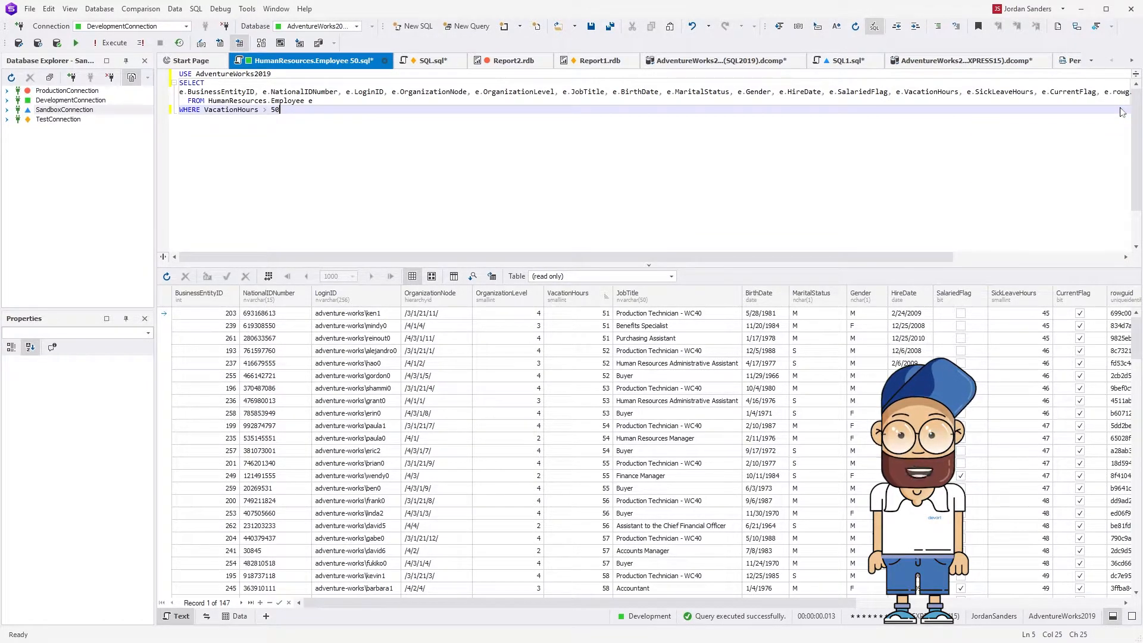
{"action": "left_click", "coordinate": [430, 60]}
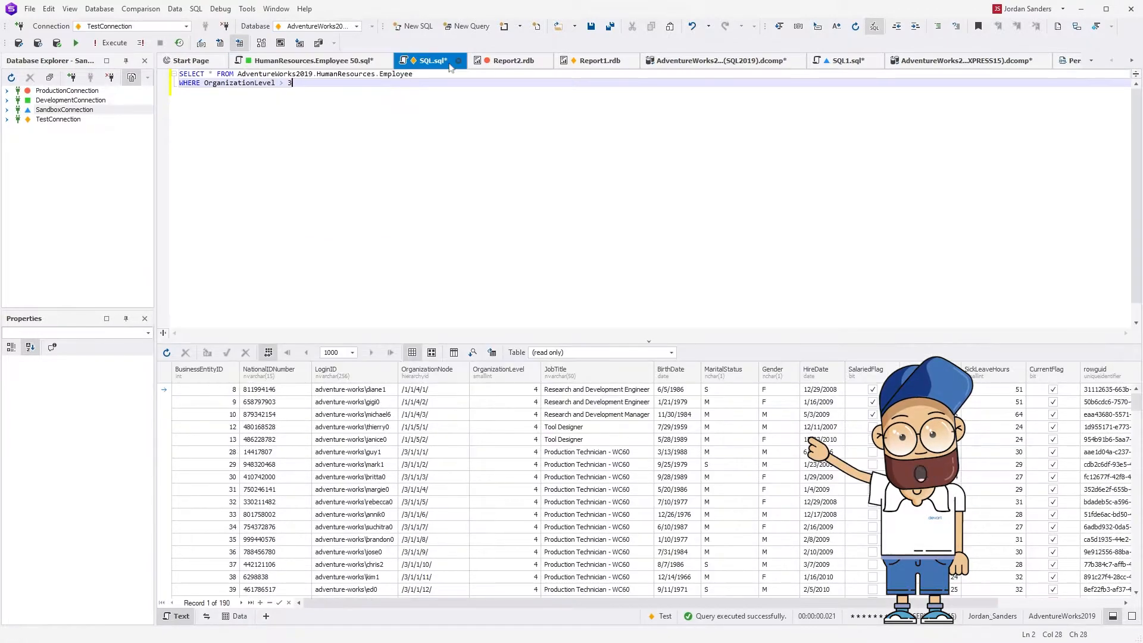
{"action": "left_click", "coordinate": [314, 61]}
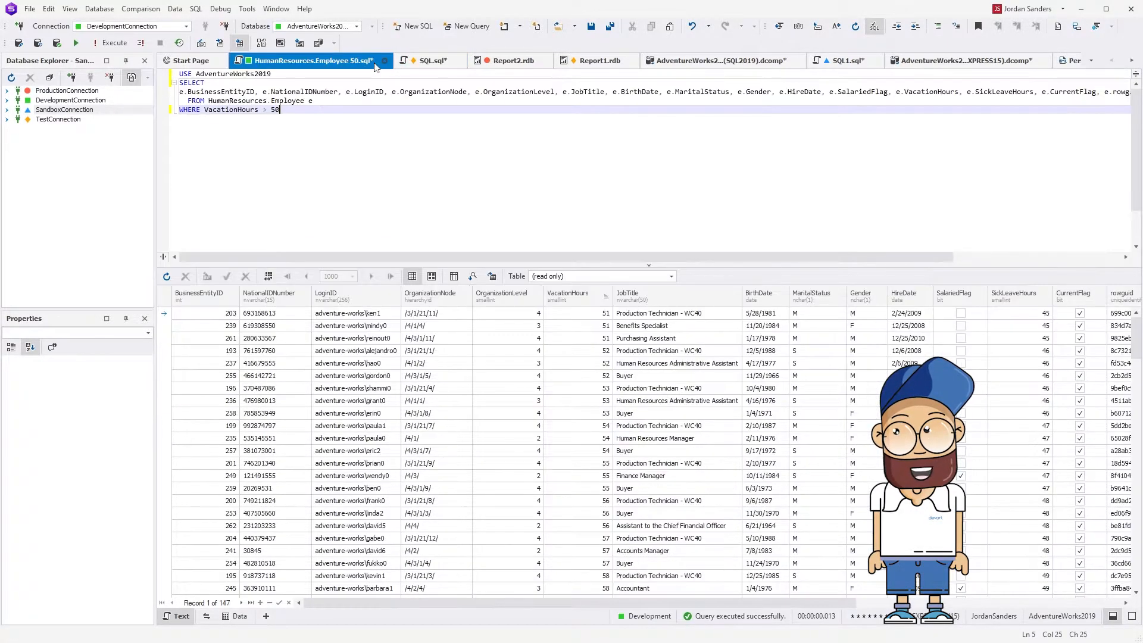
{"action": "type", "text": "70"}
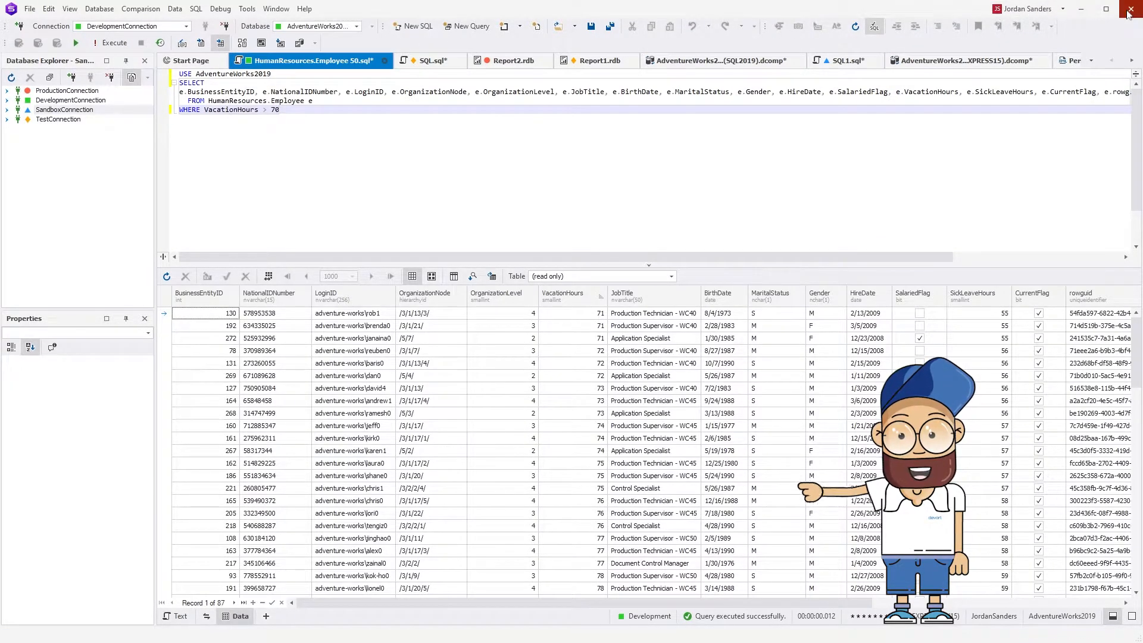
Close the studio, choosing No so the unsaved query changes are discarded.
{"action": "left_click", "coordinate": [1132, 10]}
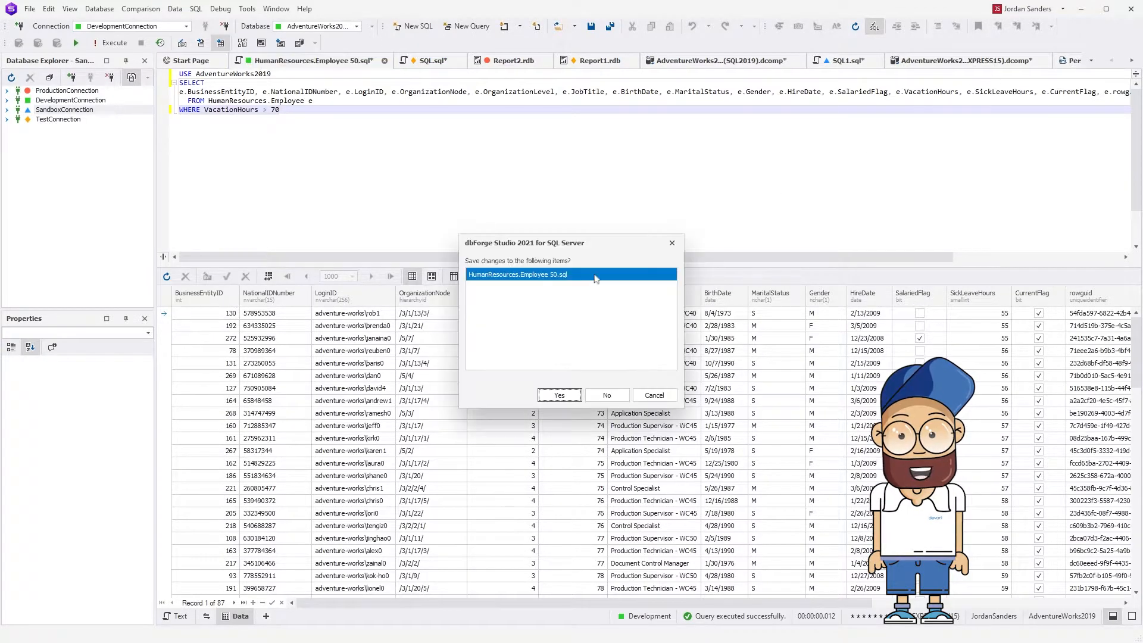
{"action": "mouse_move", "coordinate": [593, 295]}
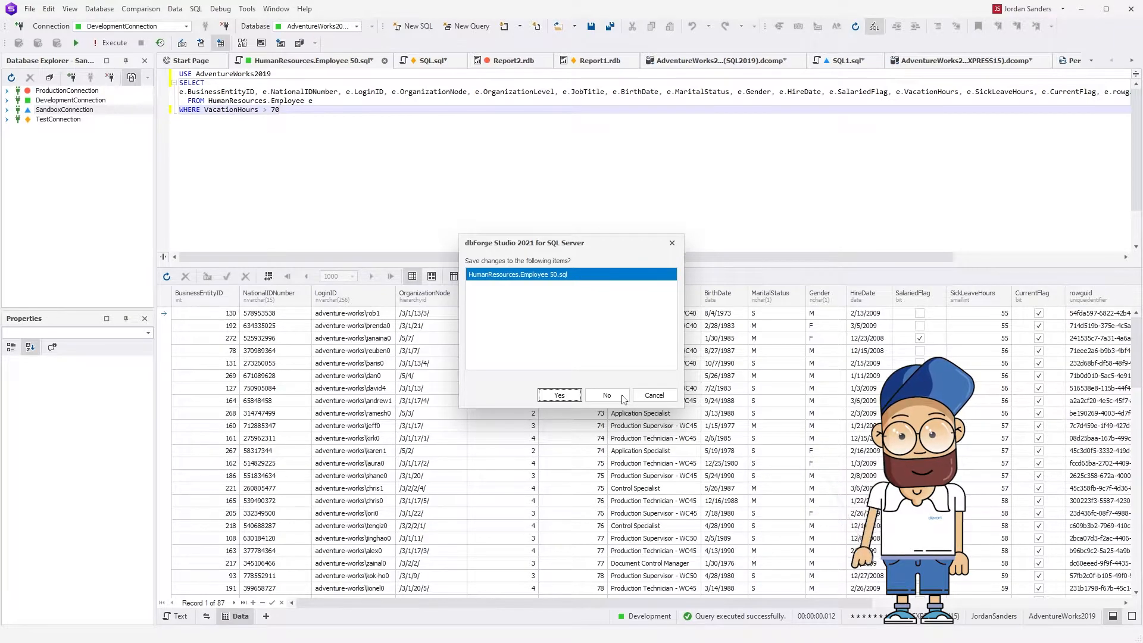
{"action": "left_click", "coordinate": [606, 395]}
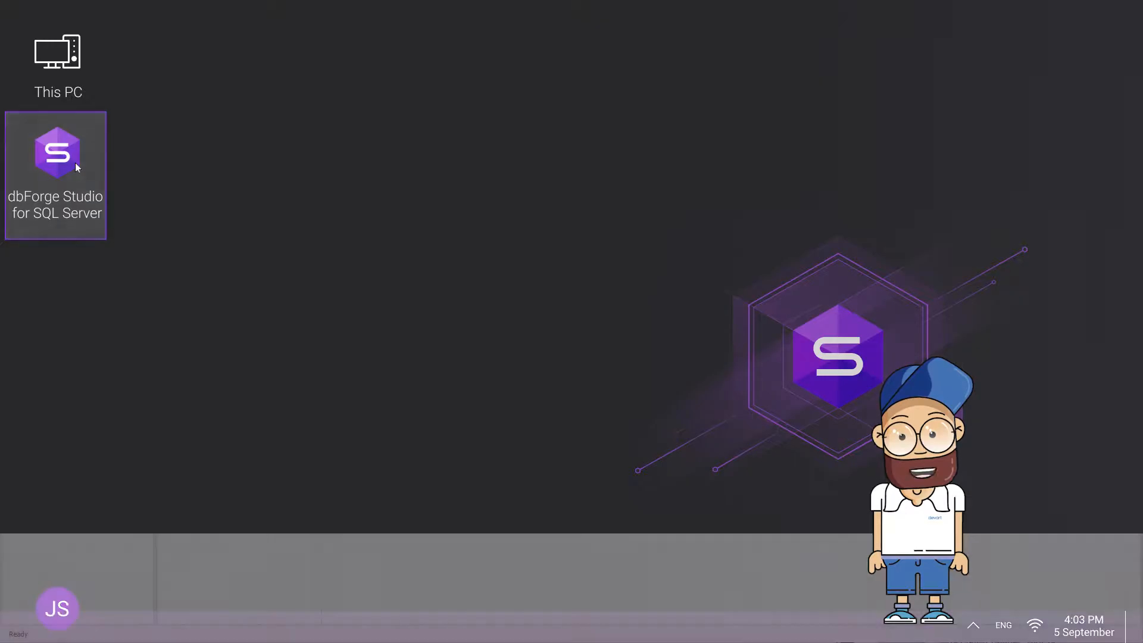
Relaunch dbForge Studio and rerun the restored VacationHours > 70 Employee query.
{"action": "double_click", "coordinate": [57, 151]}
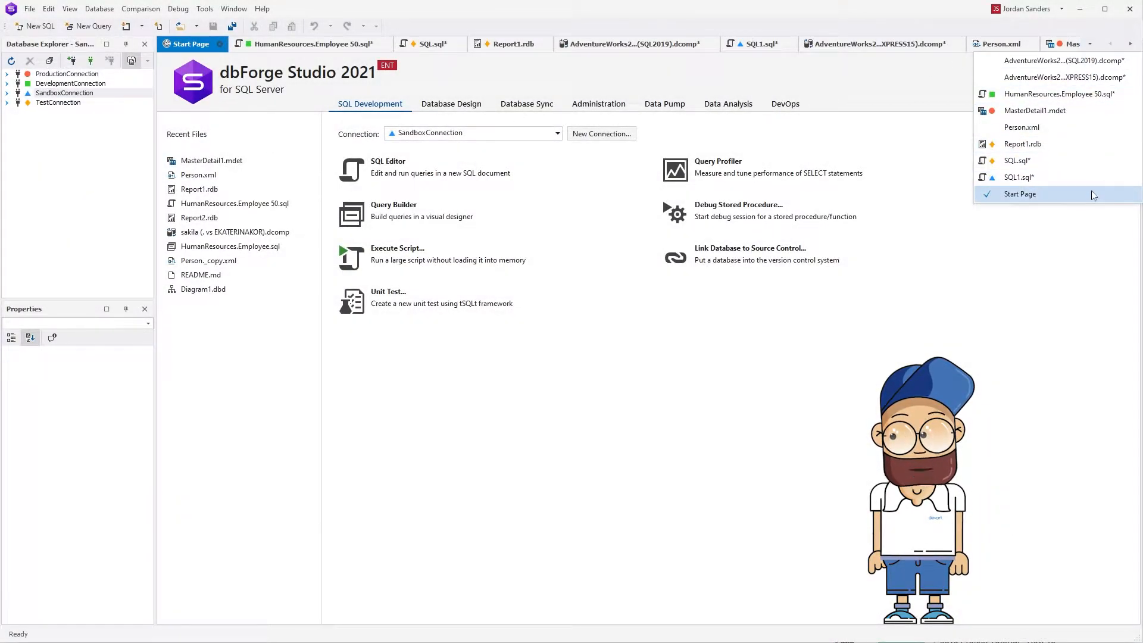
{"action": "left_click", "coordinate": [1019, 195]}
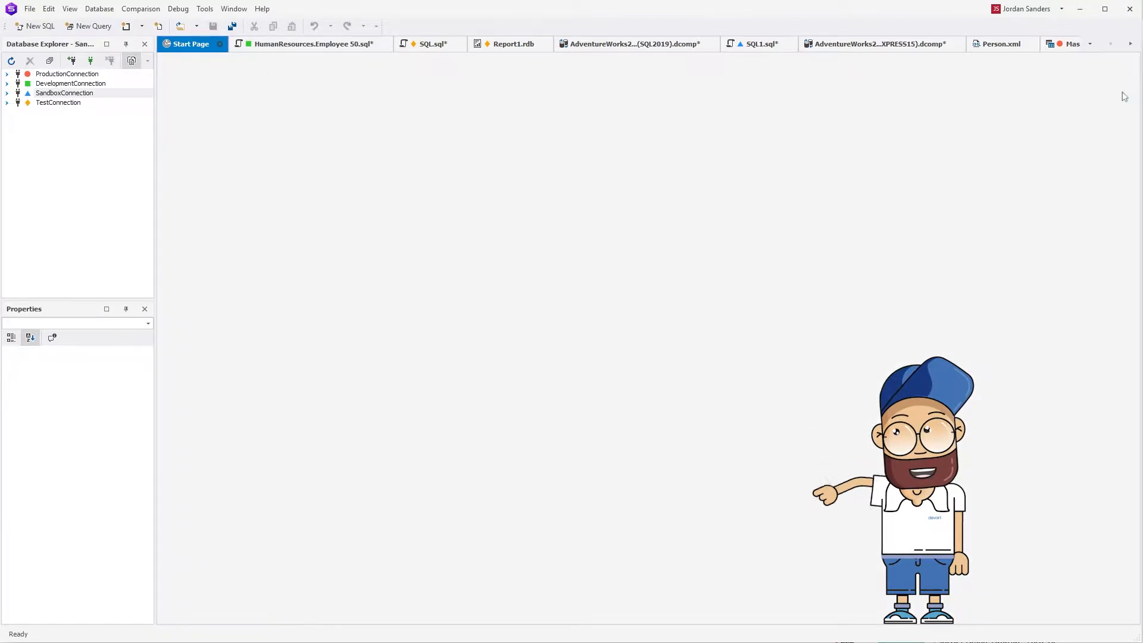
{"action": "left_click", "coordinate": [313, 44]}
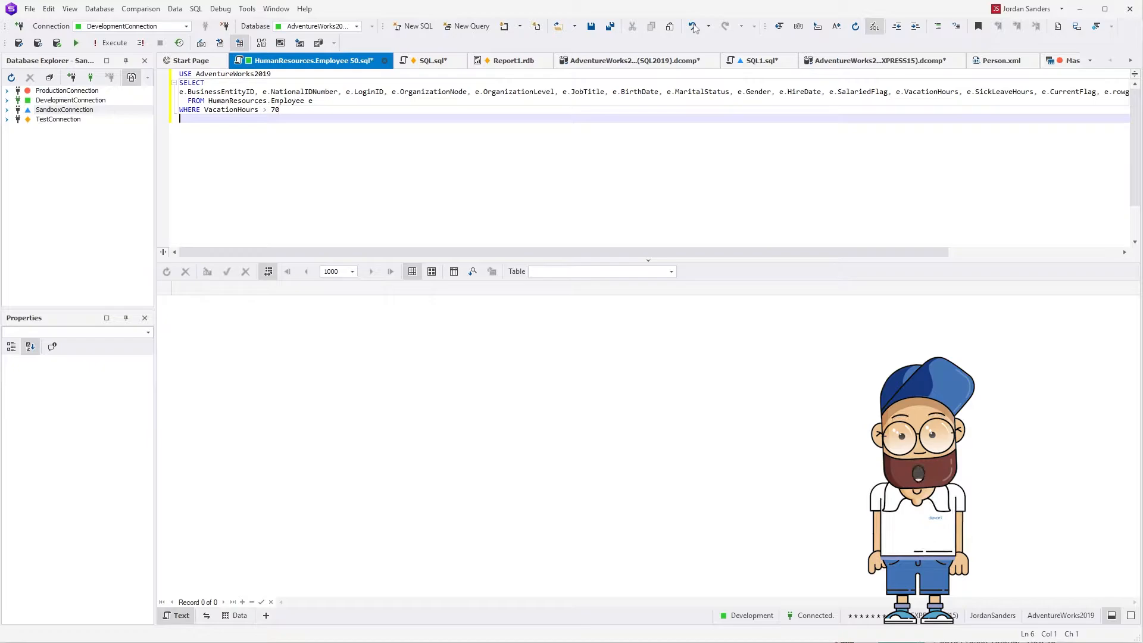
{"action": "mouse_move", "coordinate": [115, 43]}
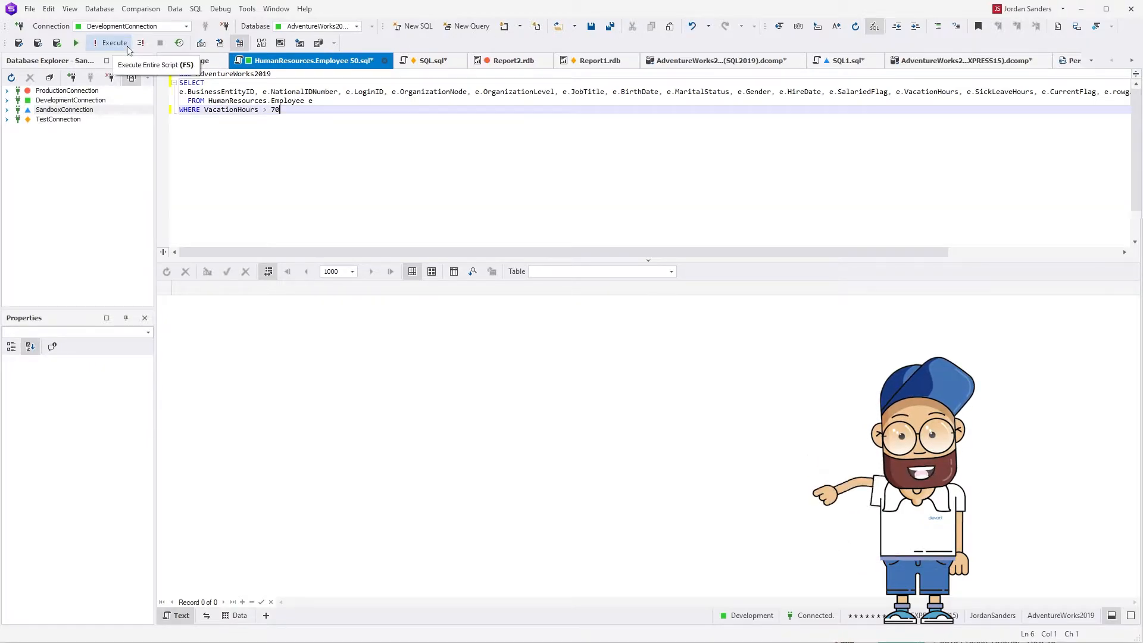
{"action": "left_click", "coordinate": [114, 42]}
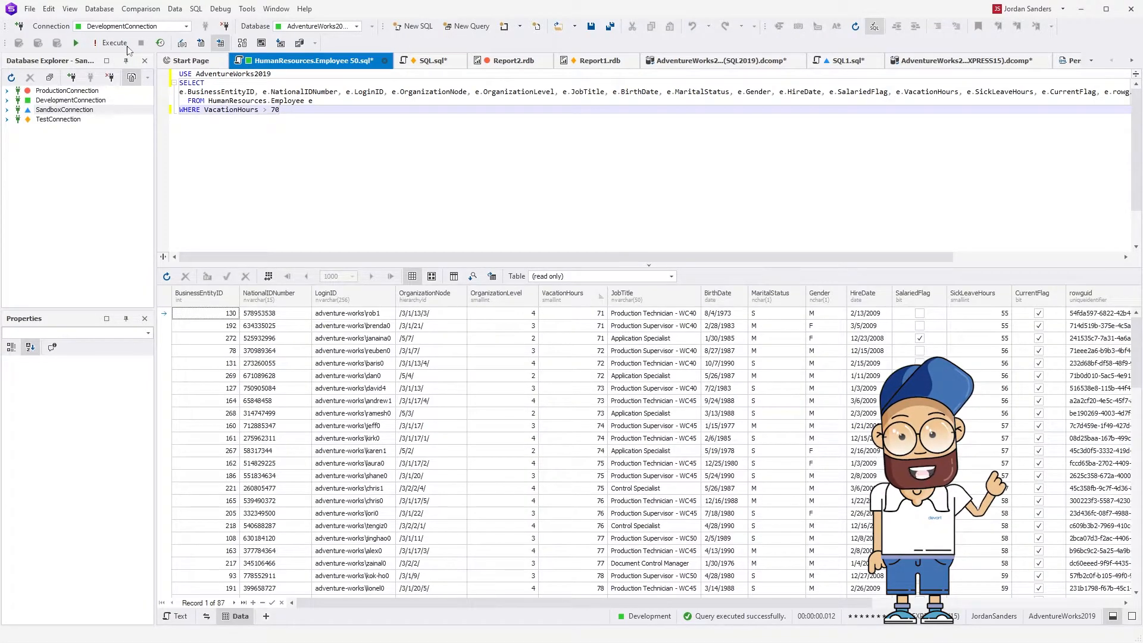
Run the restored SQL.sql OrganizationLevel > 3 query.
{"action": "left_click", "coordinate": [430, 61]}
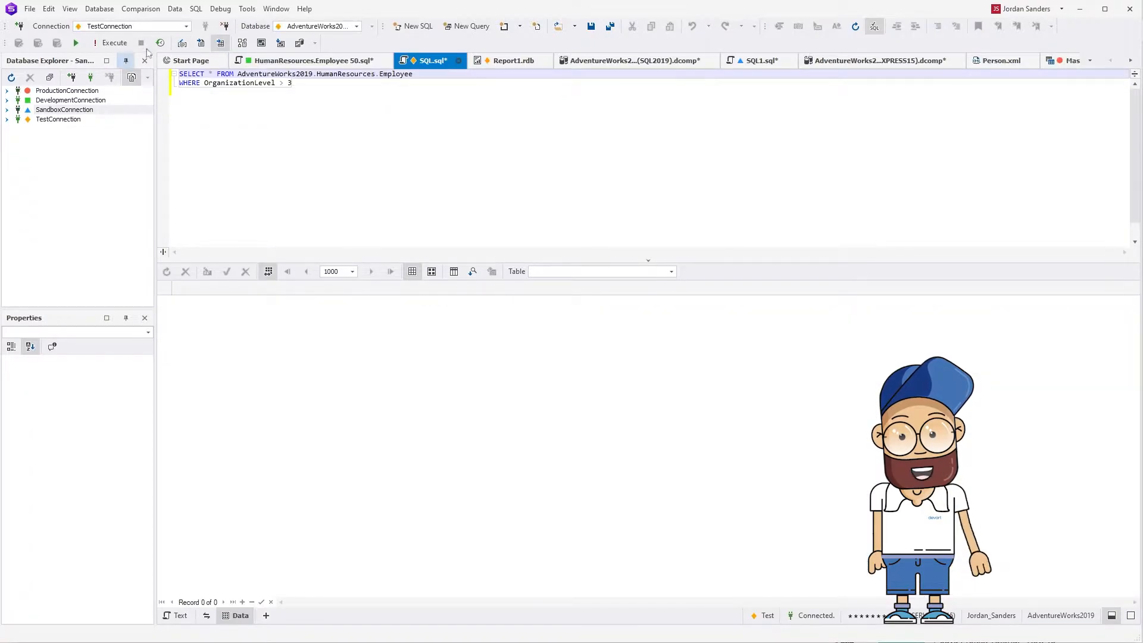
{"action": "left_click", "coordinate": [115, 43]}
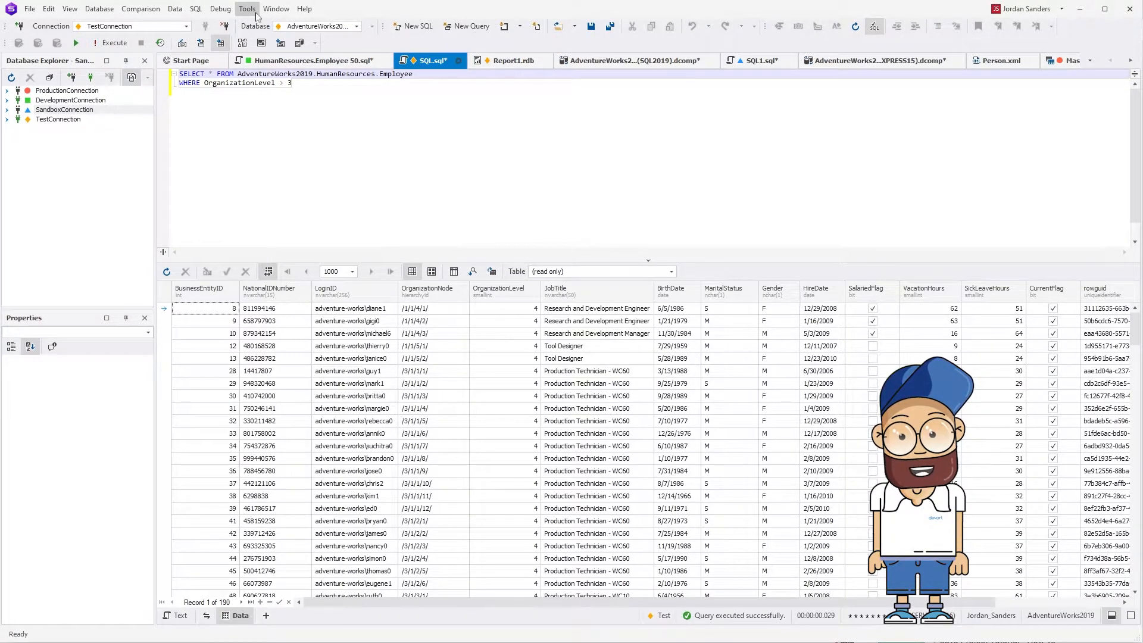
In Options > Environment > Documents > Restore, turn off every restorable file type and apply.
{"action": "left_click", "coordinate": [246, 8]}
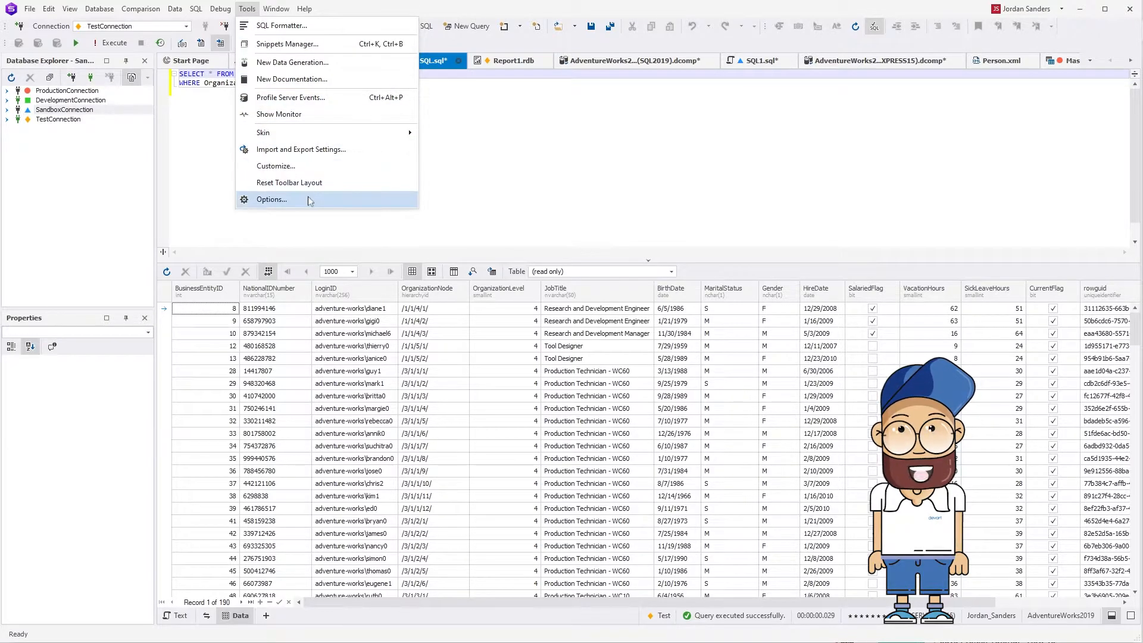
{"action": "left_click", "coordinate": [272, 199]}
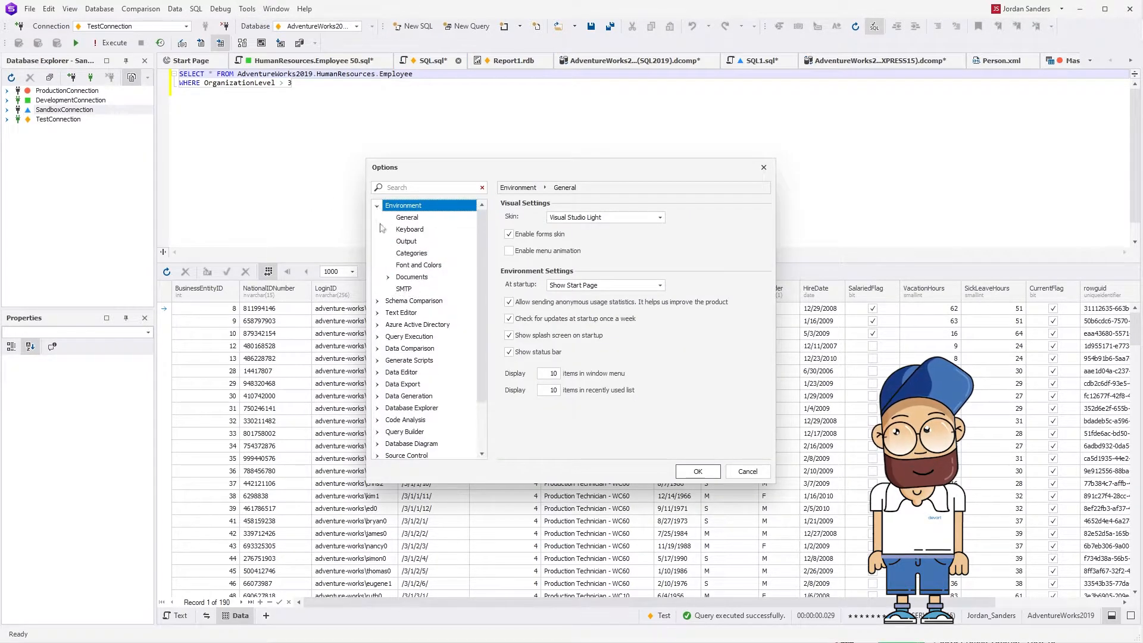
{"action": "left_click", "coordinate": [418, 300]}
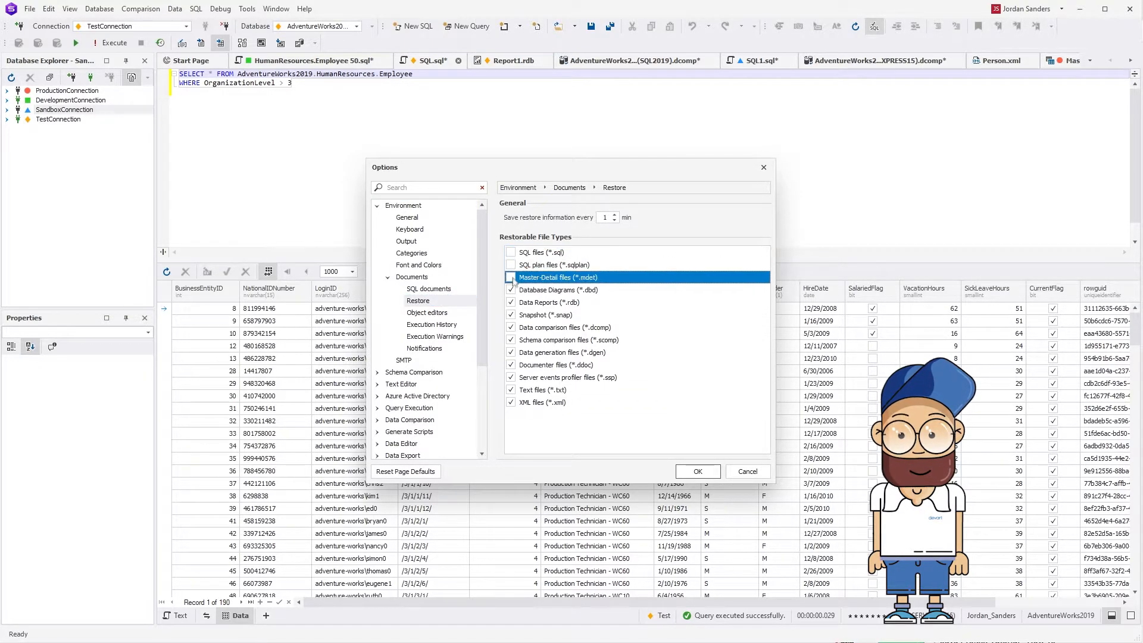
{"action": "left_click", "coordinate": [569, 340]}
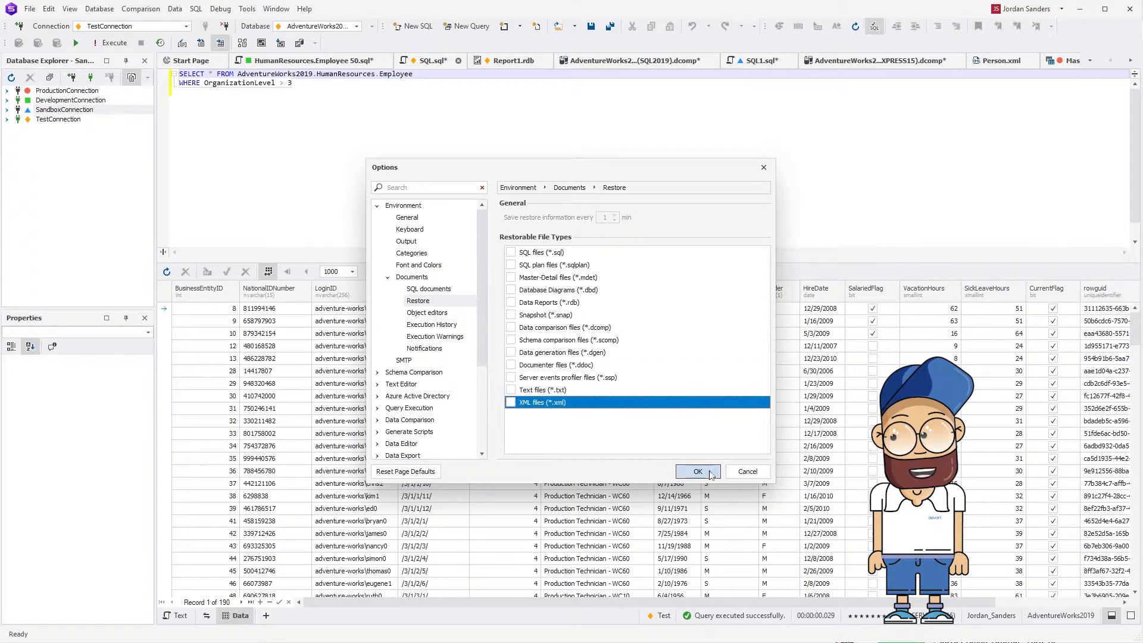
{"action": "left_click", "coordinate": [697, 471]}
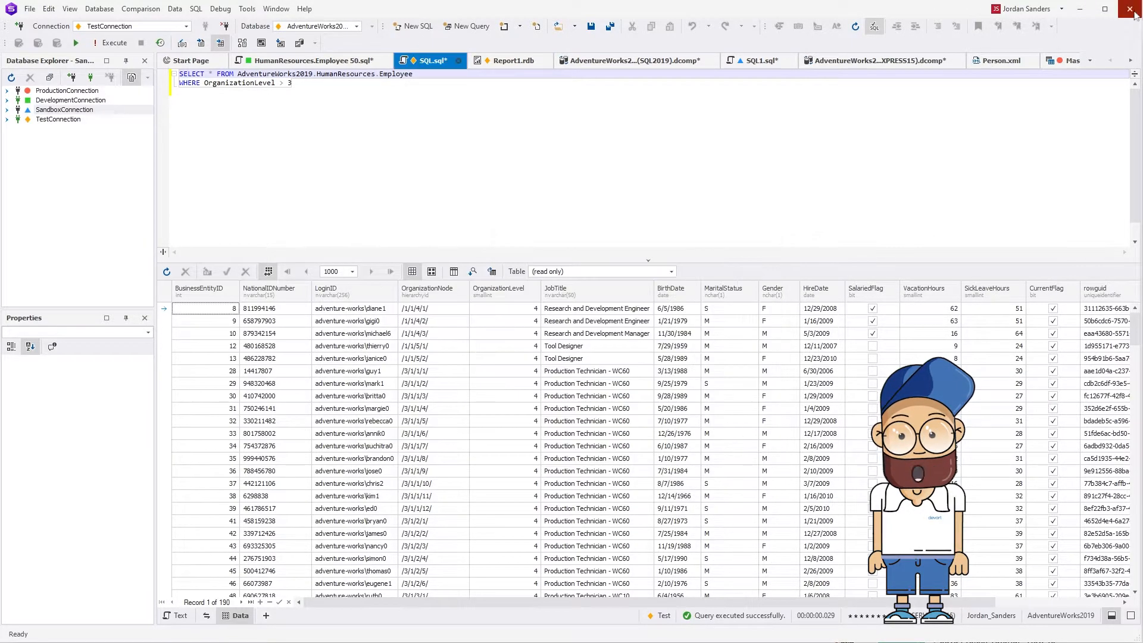
Close the studio, answering No to saving the open queries and comparison documents.
{"action": "left_click", "coordinate": [1135, 9]}
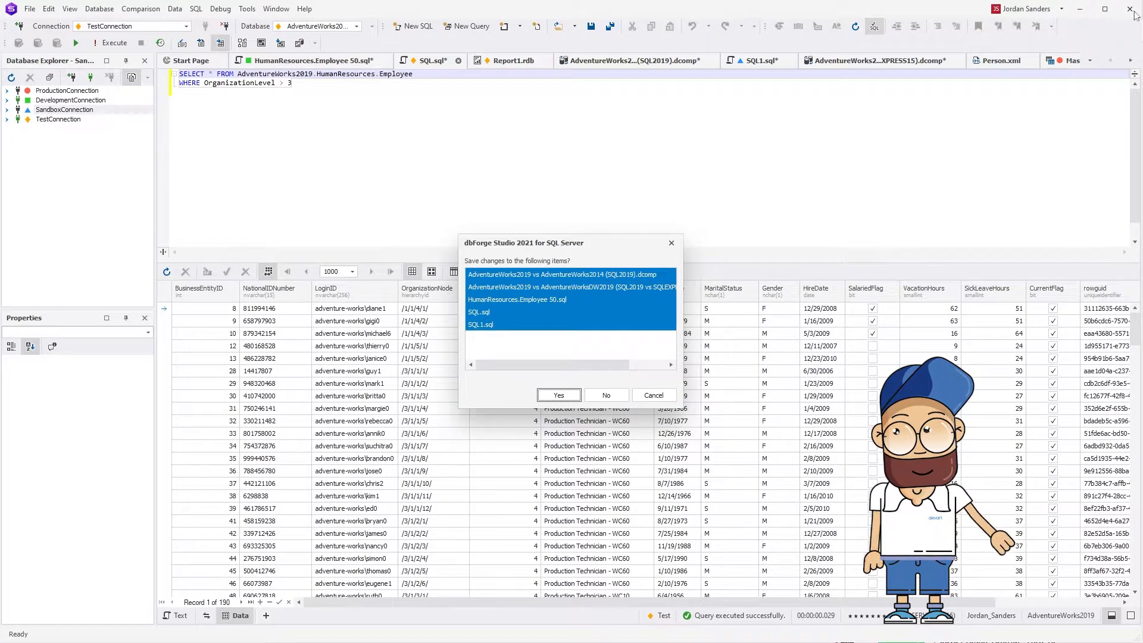
{"action": "mouse_move", "coordinate": [952, 116]}
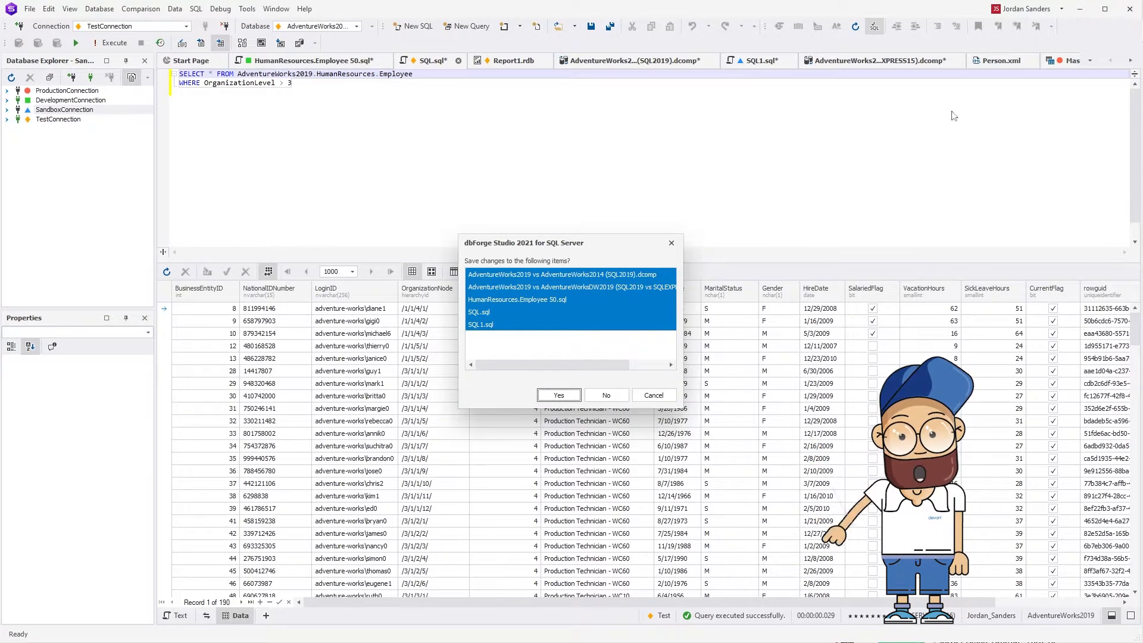
{"action": "mouse_move", "coordinate": [594, 382]}
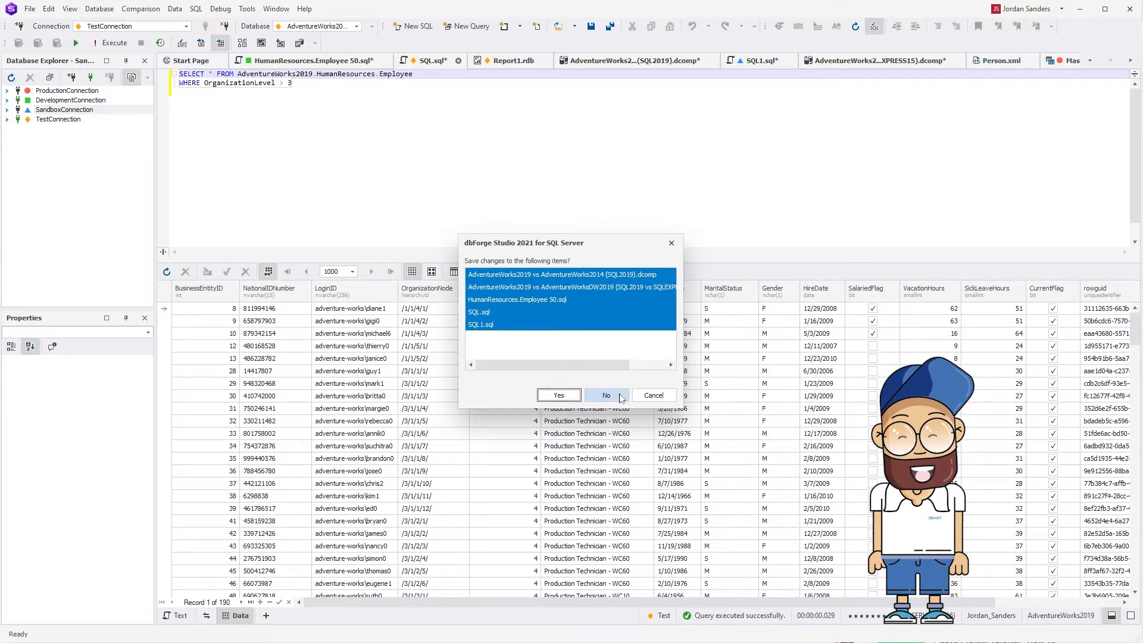
{"action": "left_click", "coordinate": [605, 395]}
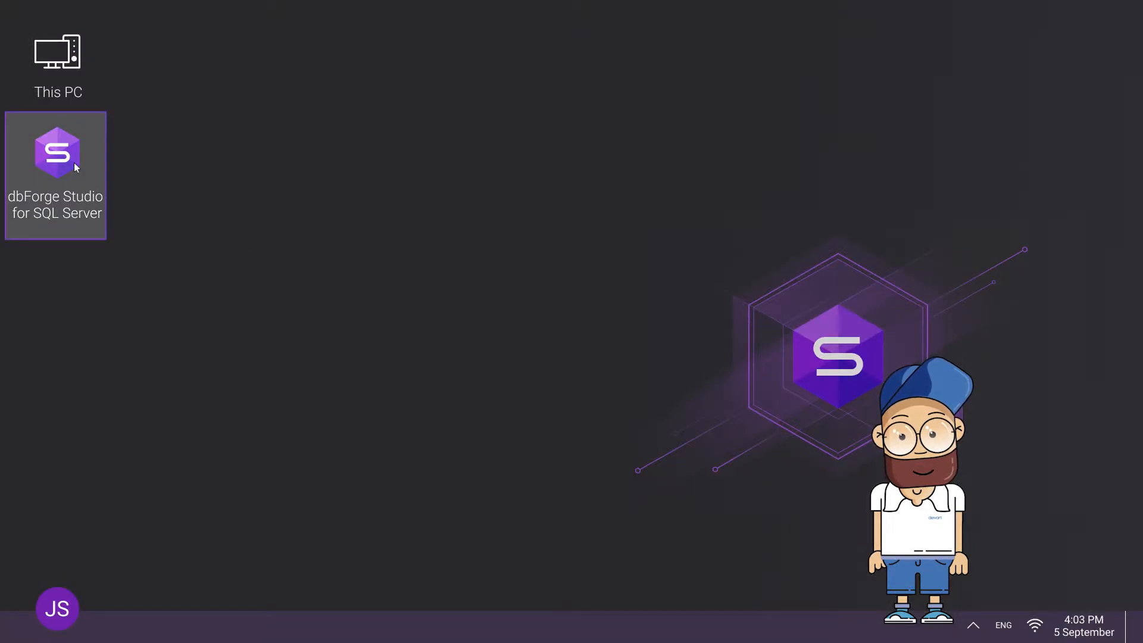
Relaunch dbForge Studio, which opens on the Start Page with no restored tabs.
{"action": "double_click", "coordinate": [56, 151]}
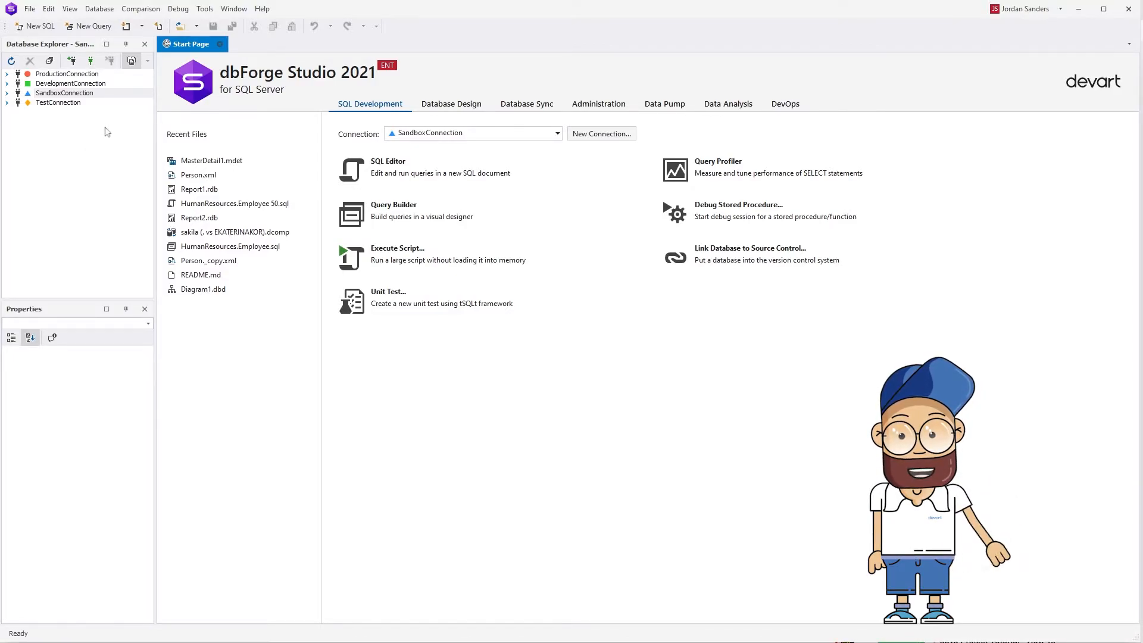
{"action": "left_click", "coordinate": [204, 9]}
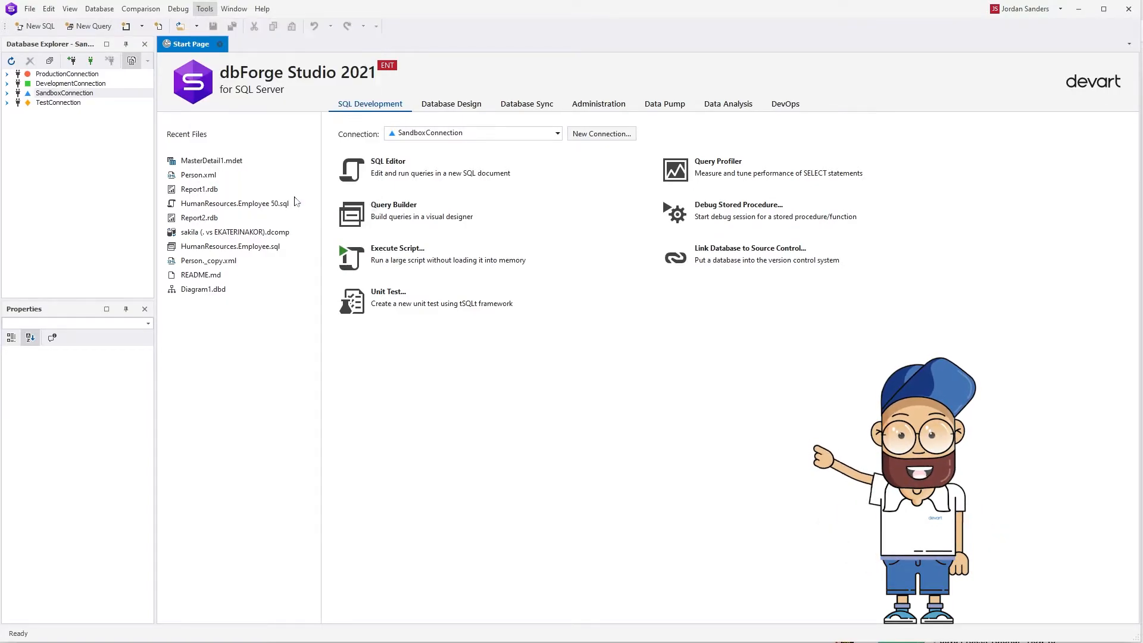
In the document Restore options, re-enable restoring of SQL files (*.sql).
{"action": "left_click", "coordinate": [205, 9]}
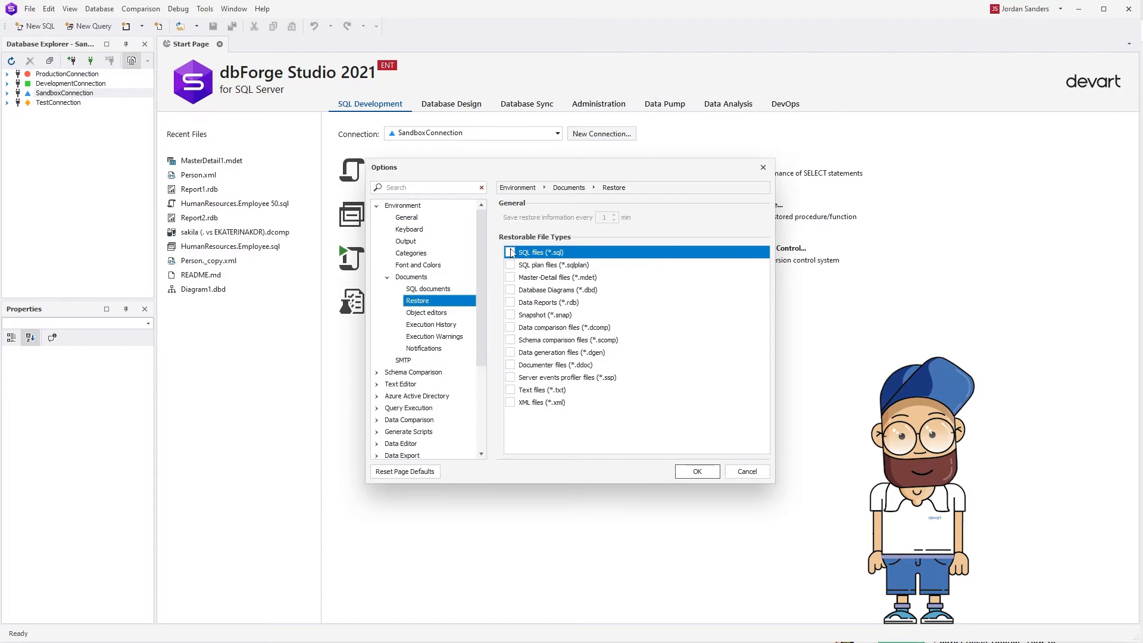
{"action": "left_click", "coordinate": [510, 251]}
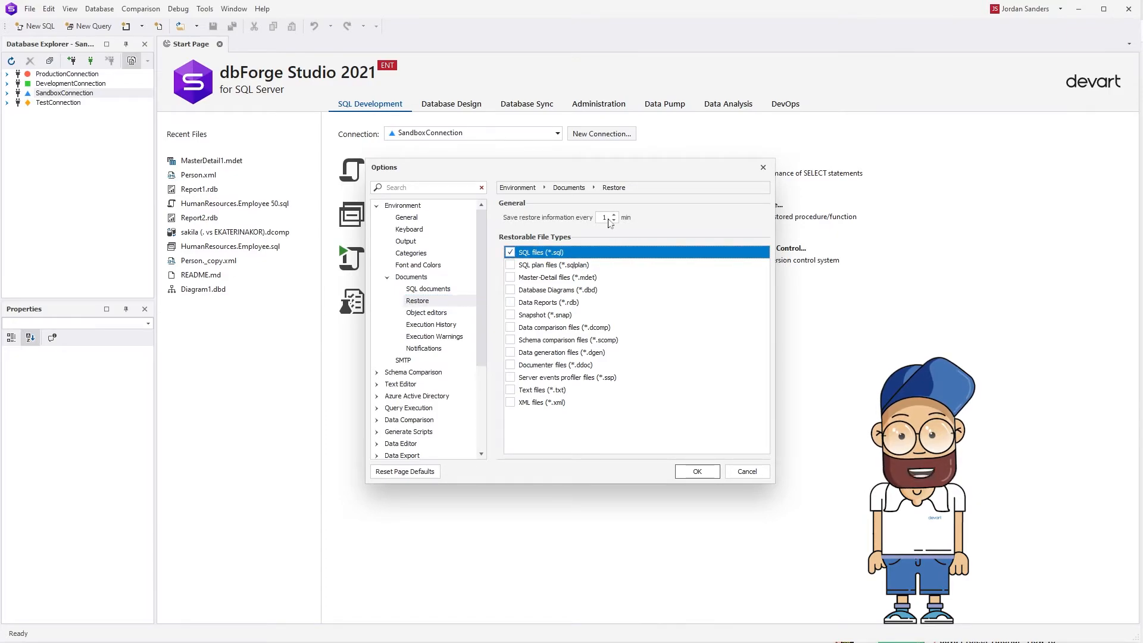